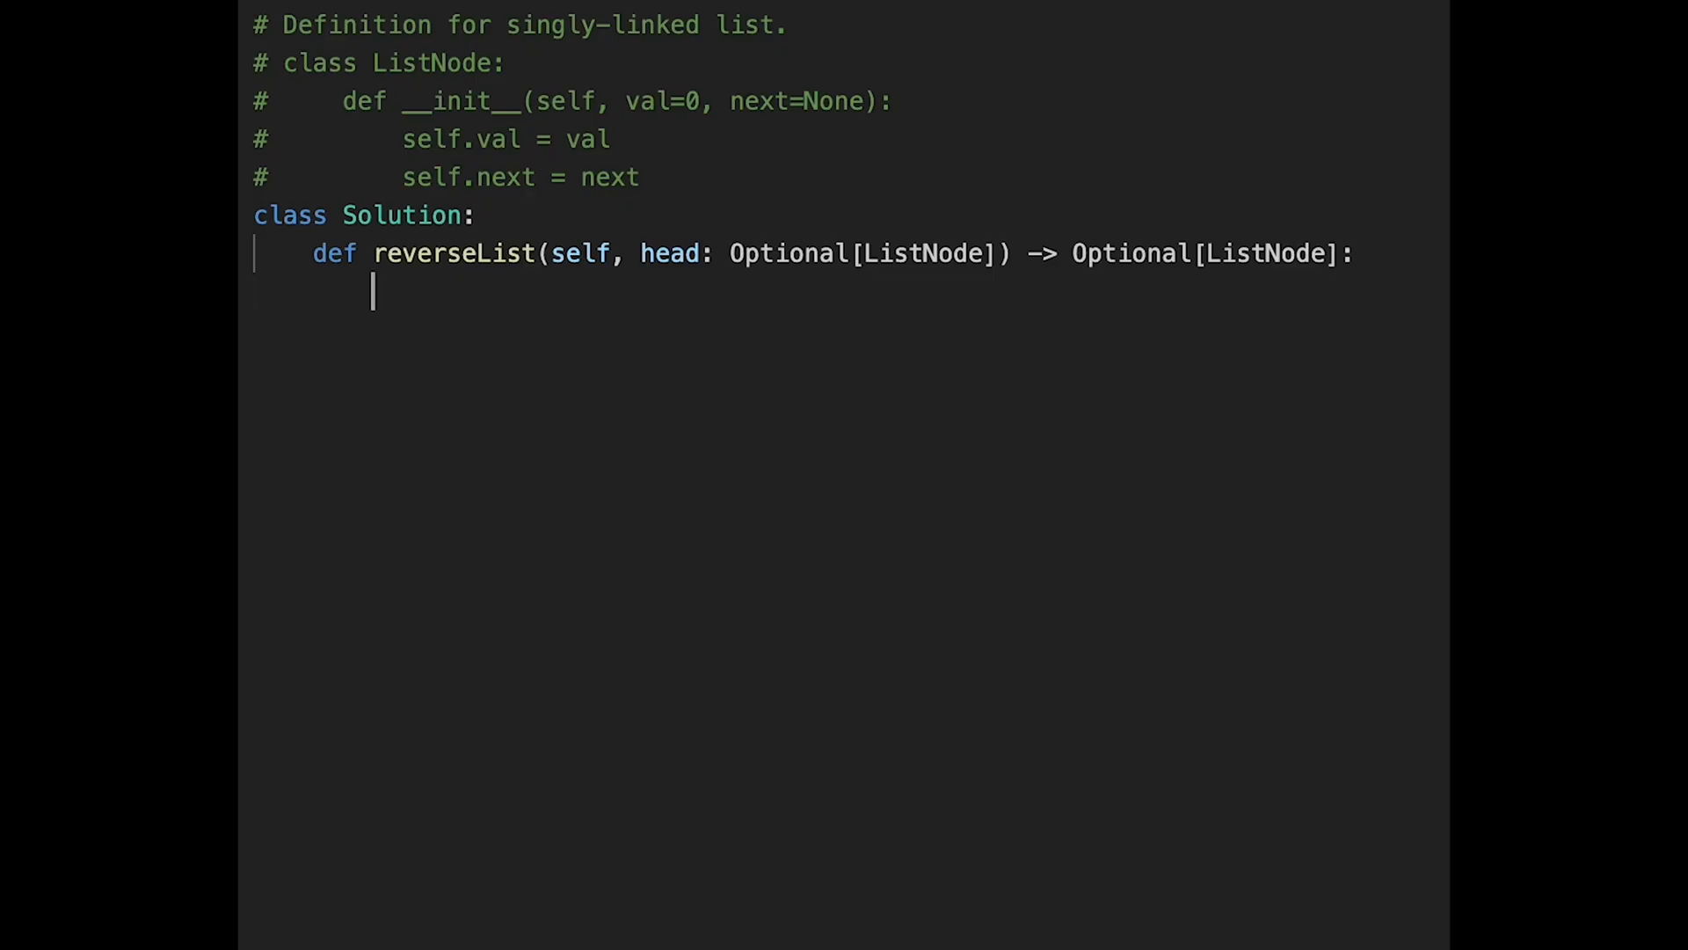
text(n)
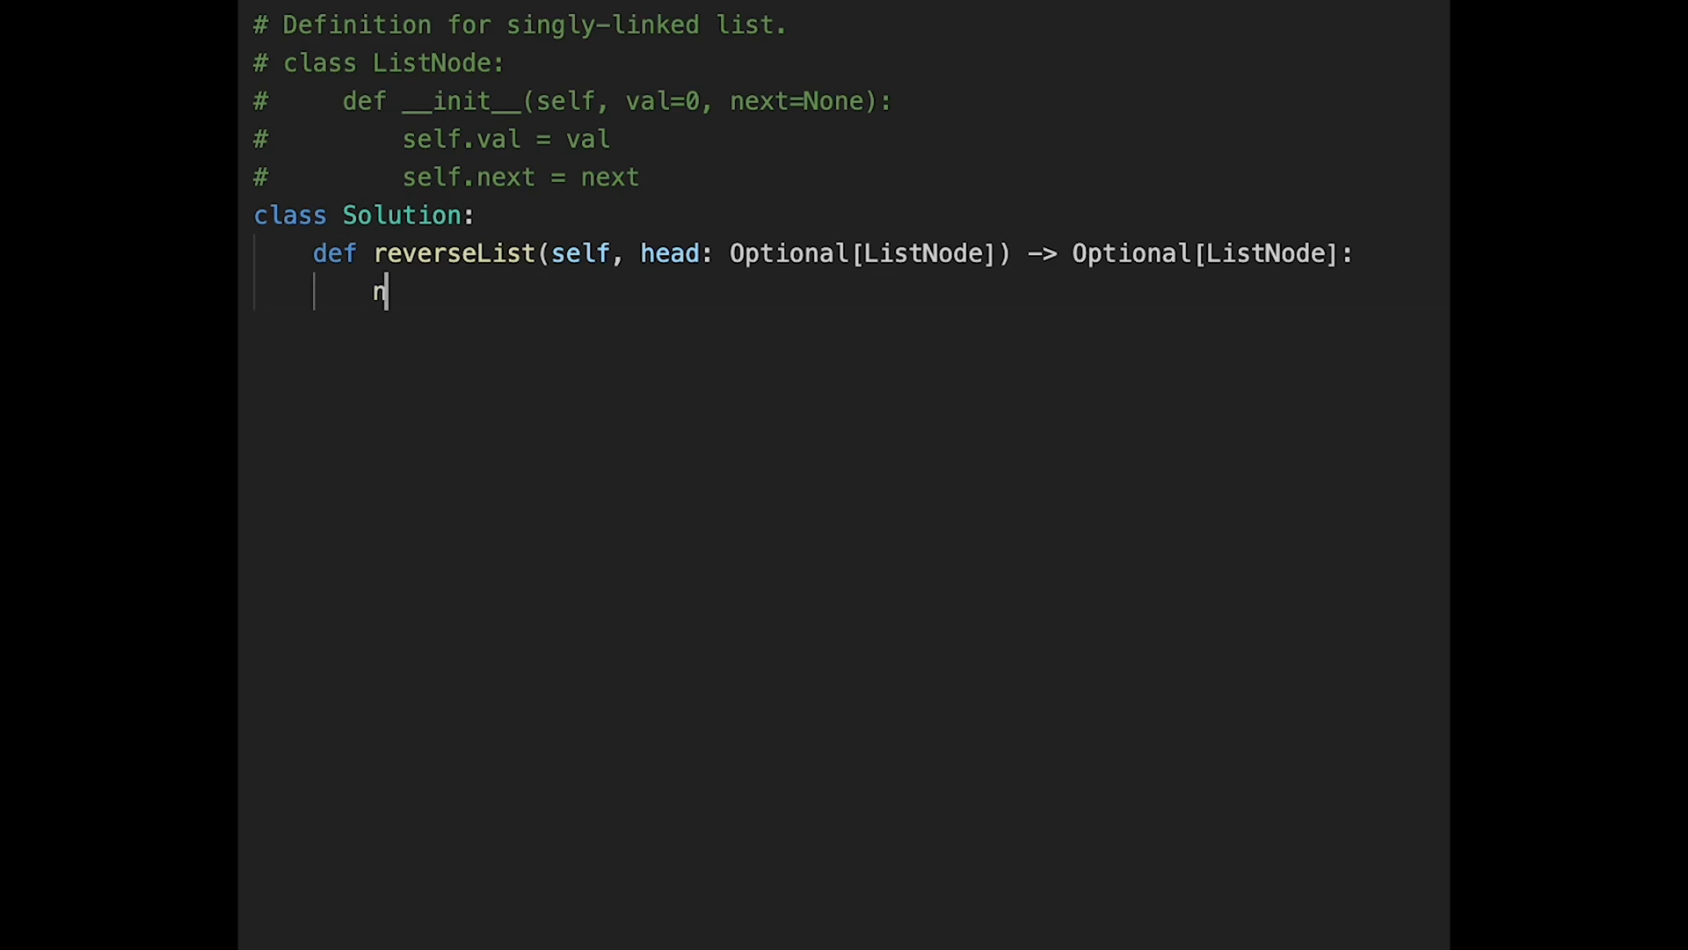
text(ode = None)
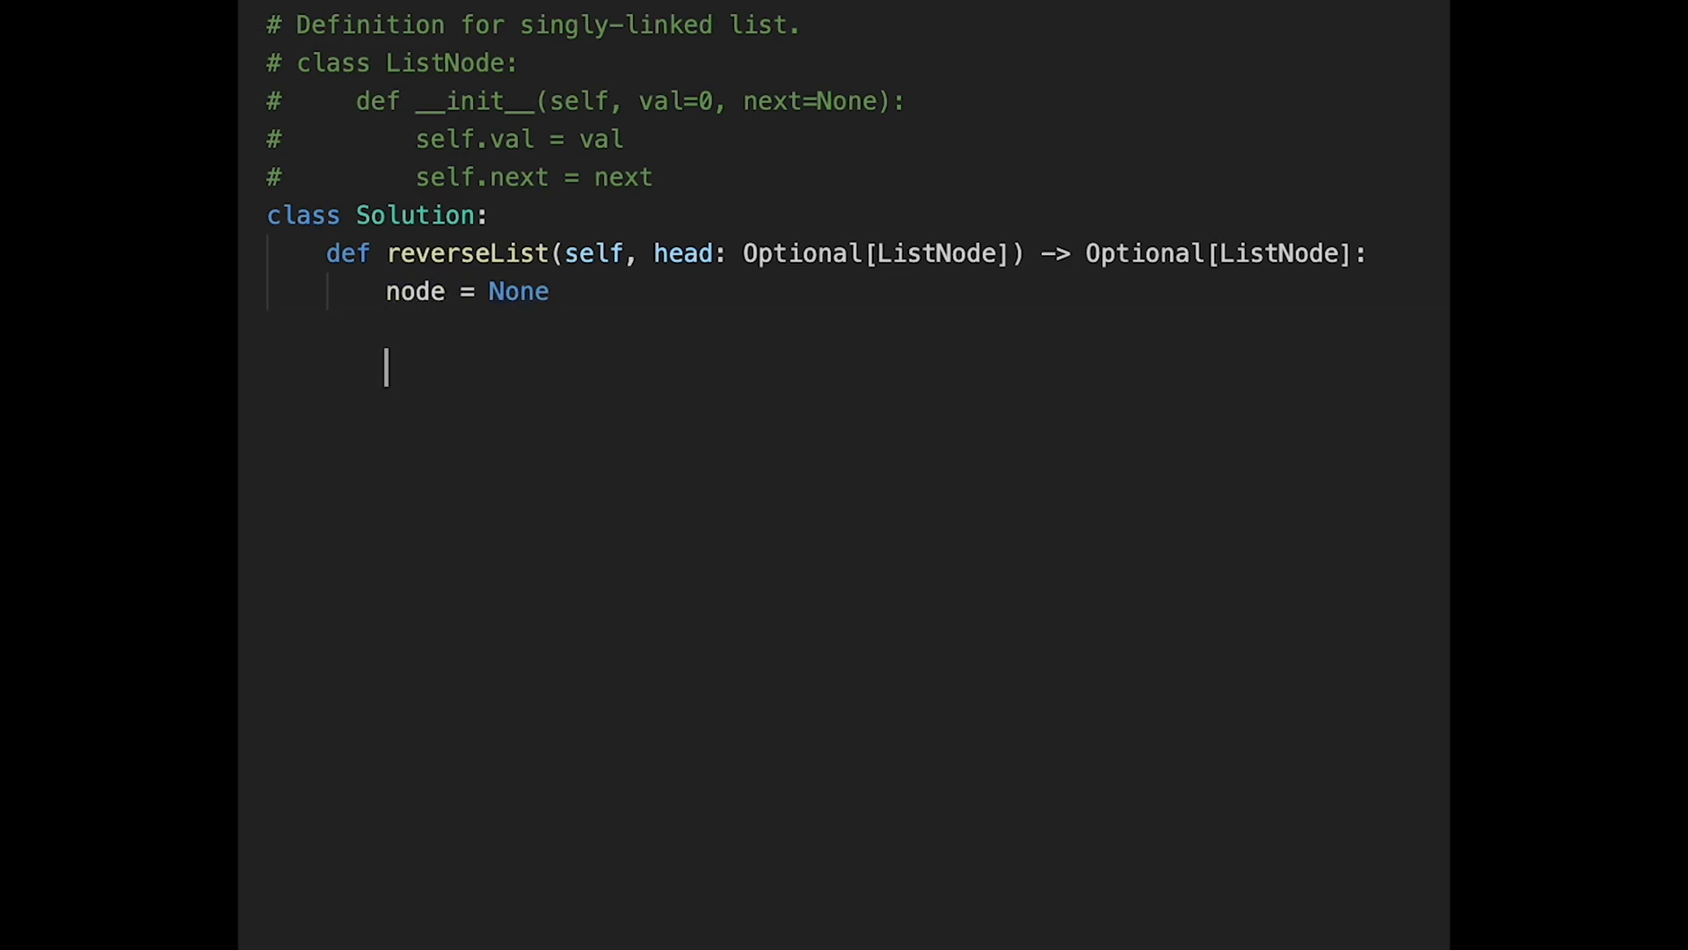
text(while)
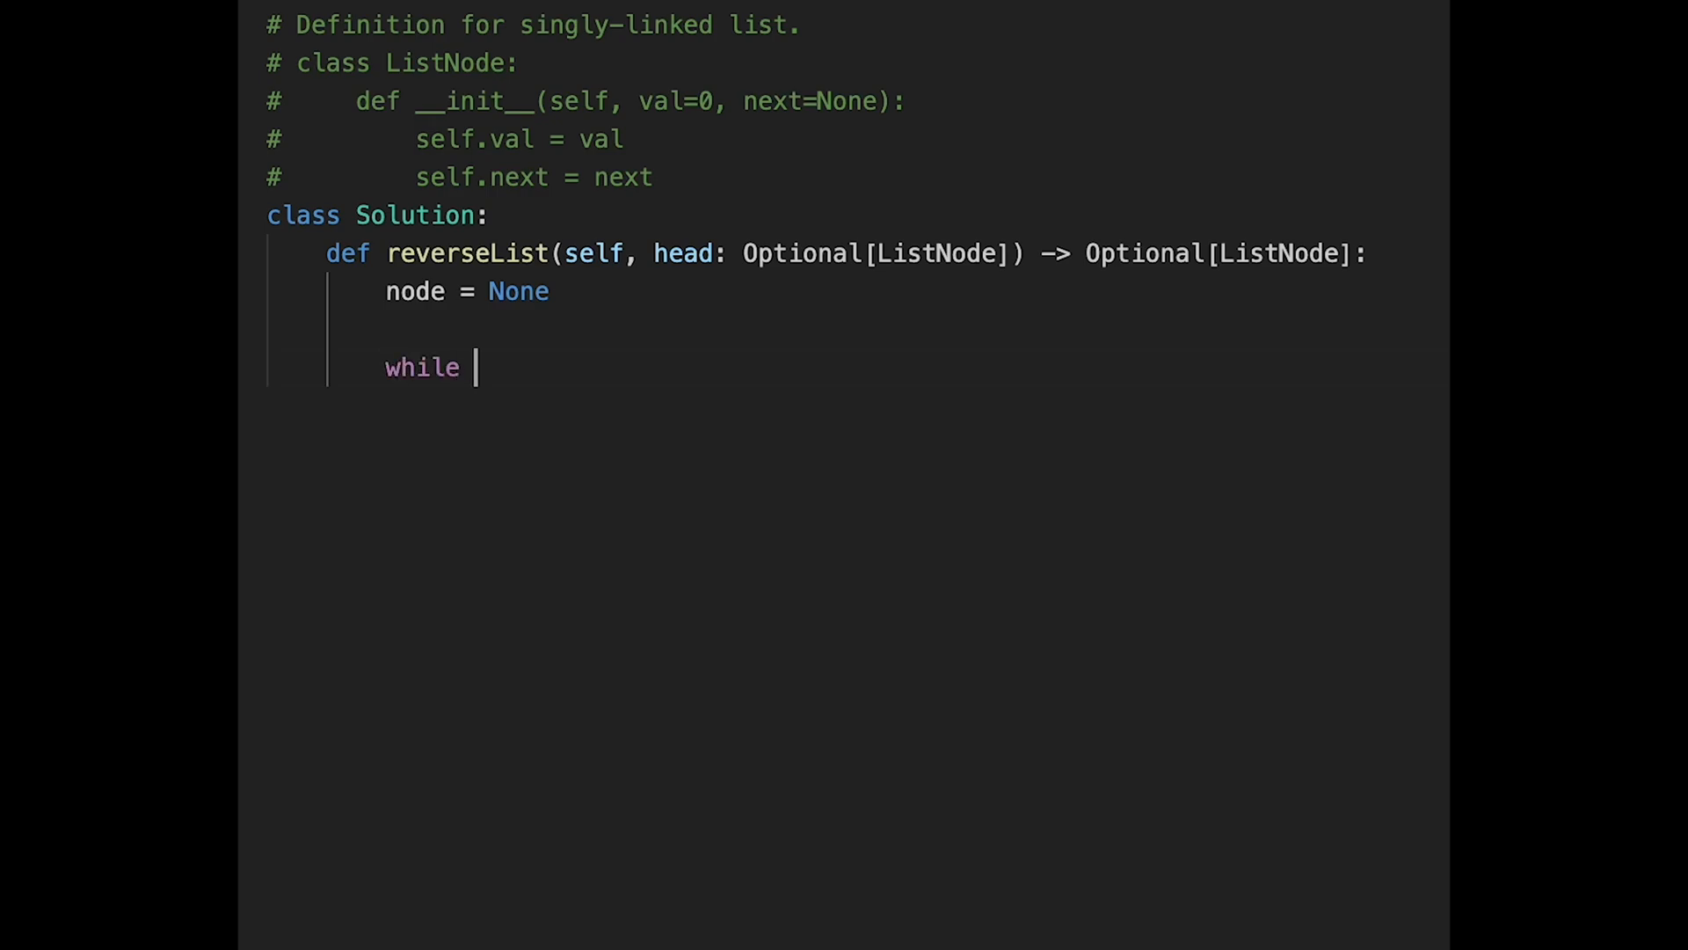
text(head:)
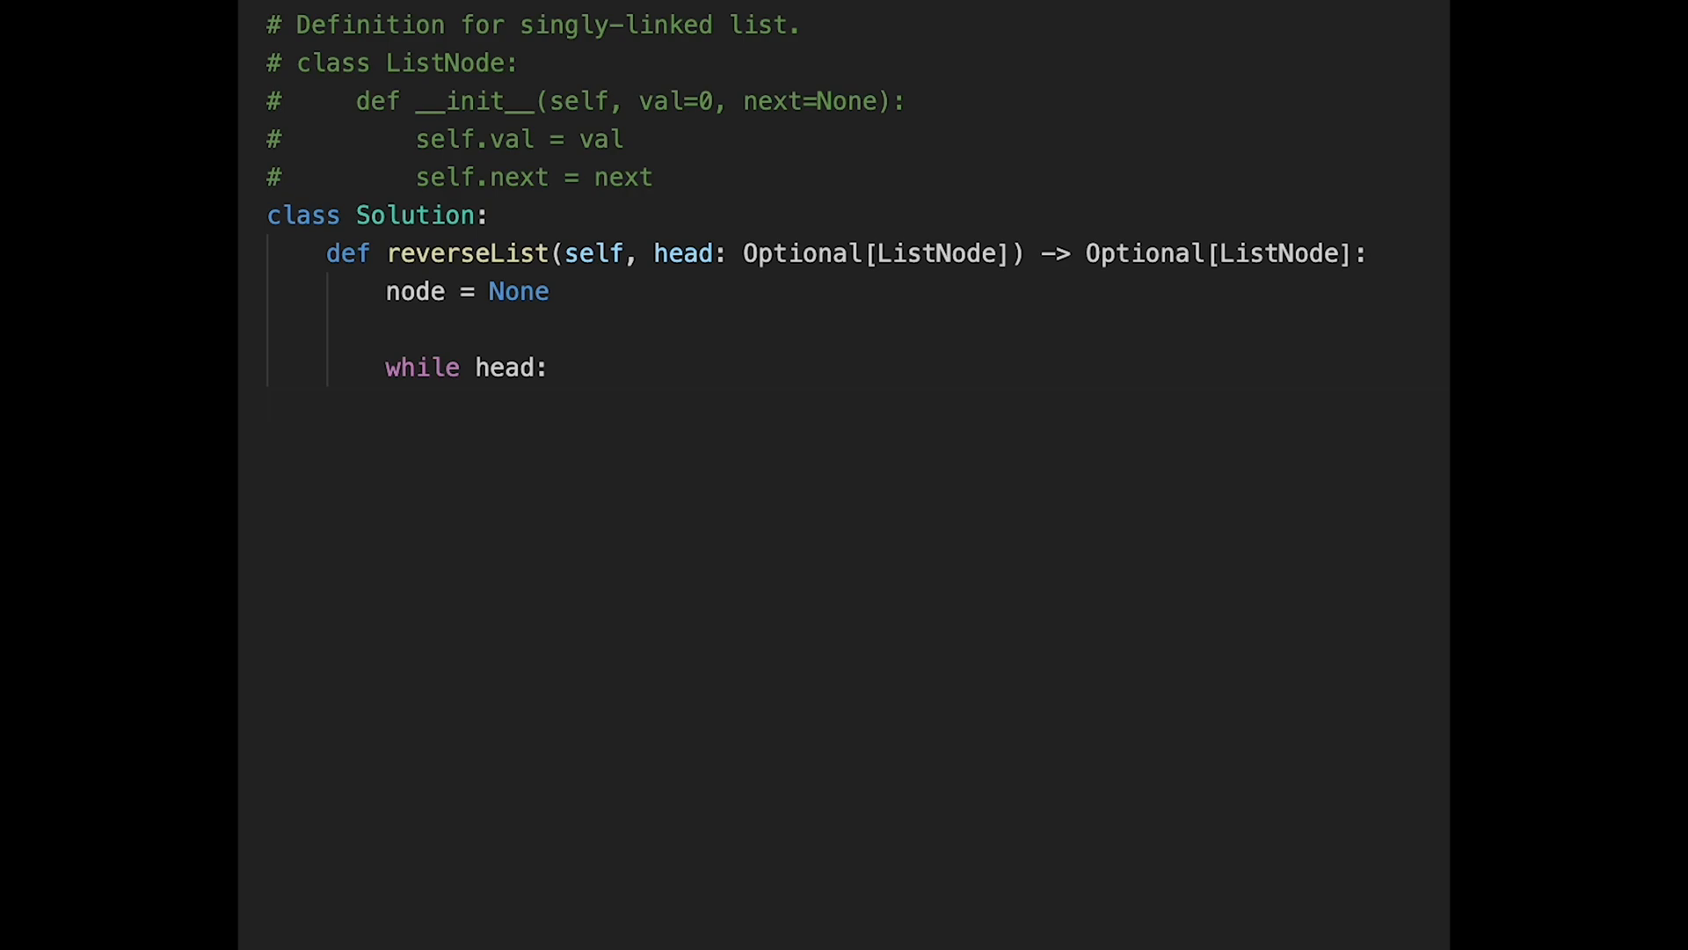
text(temp =)
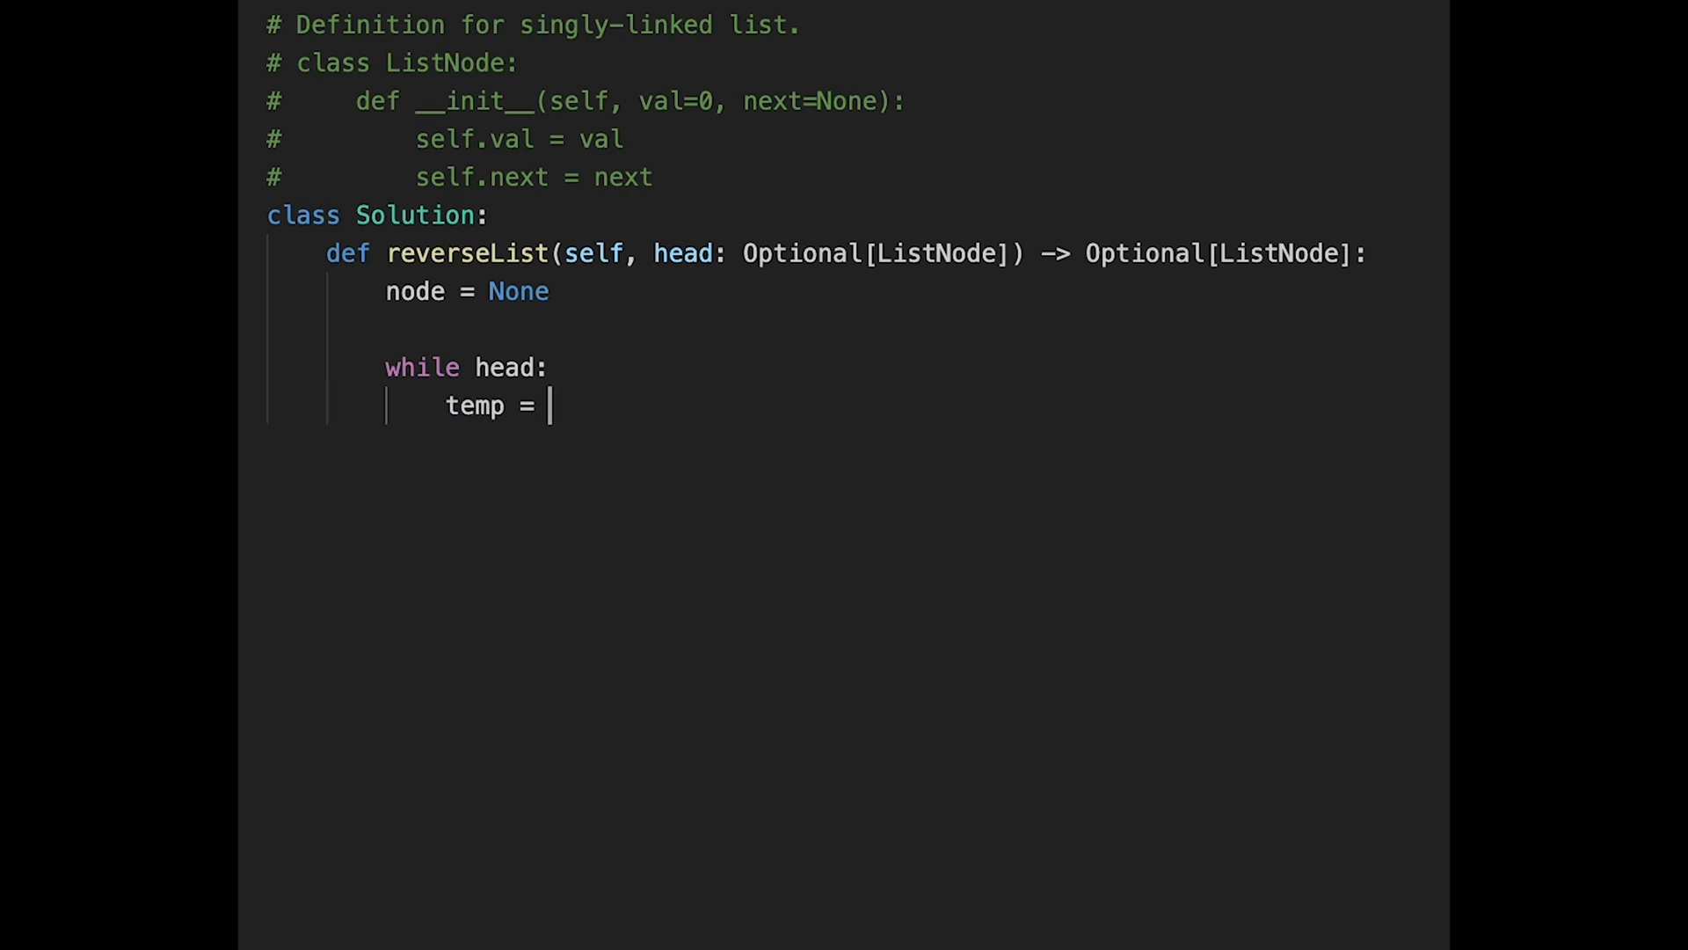
text(head.ne)
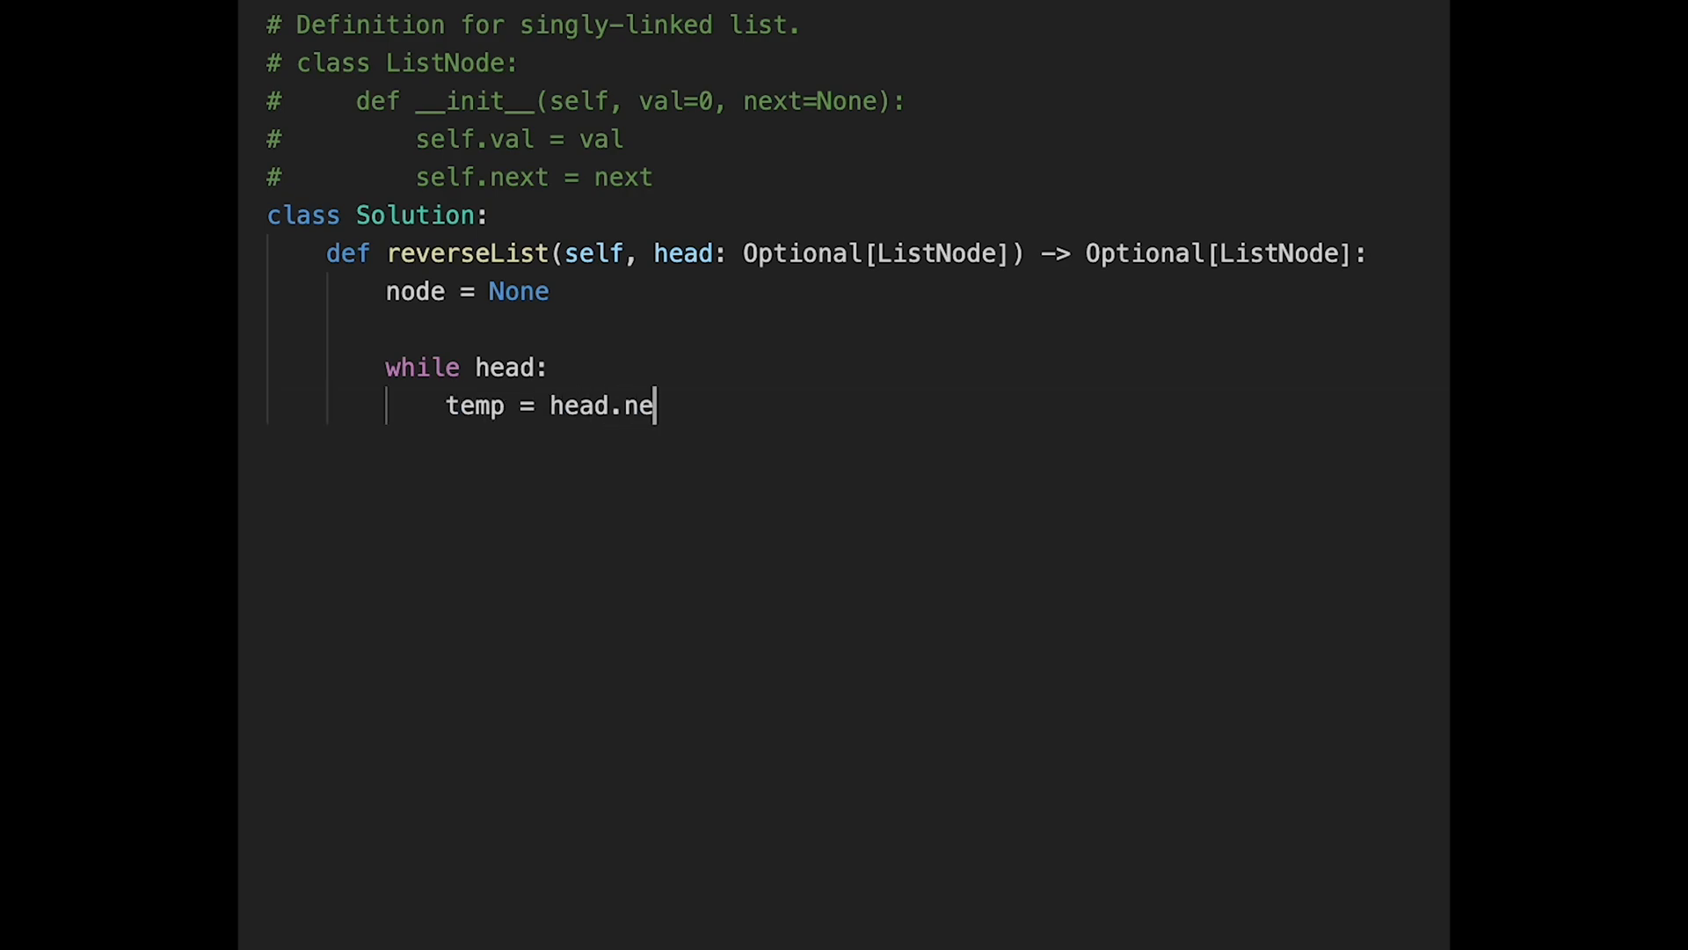
text(xt)
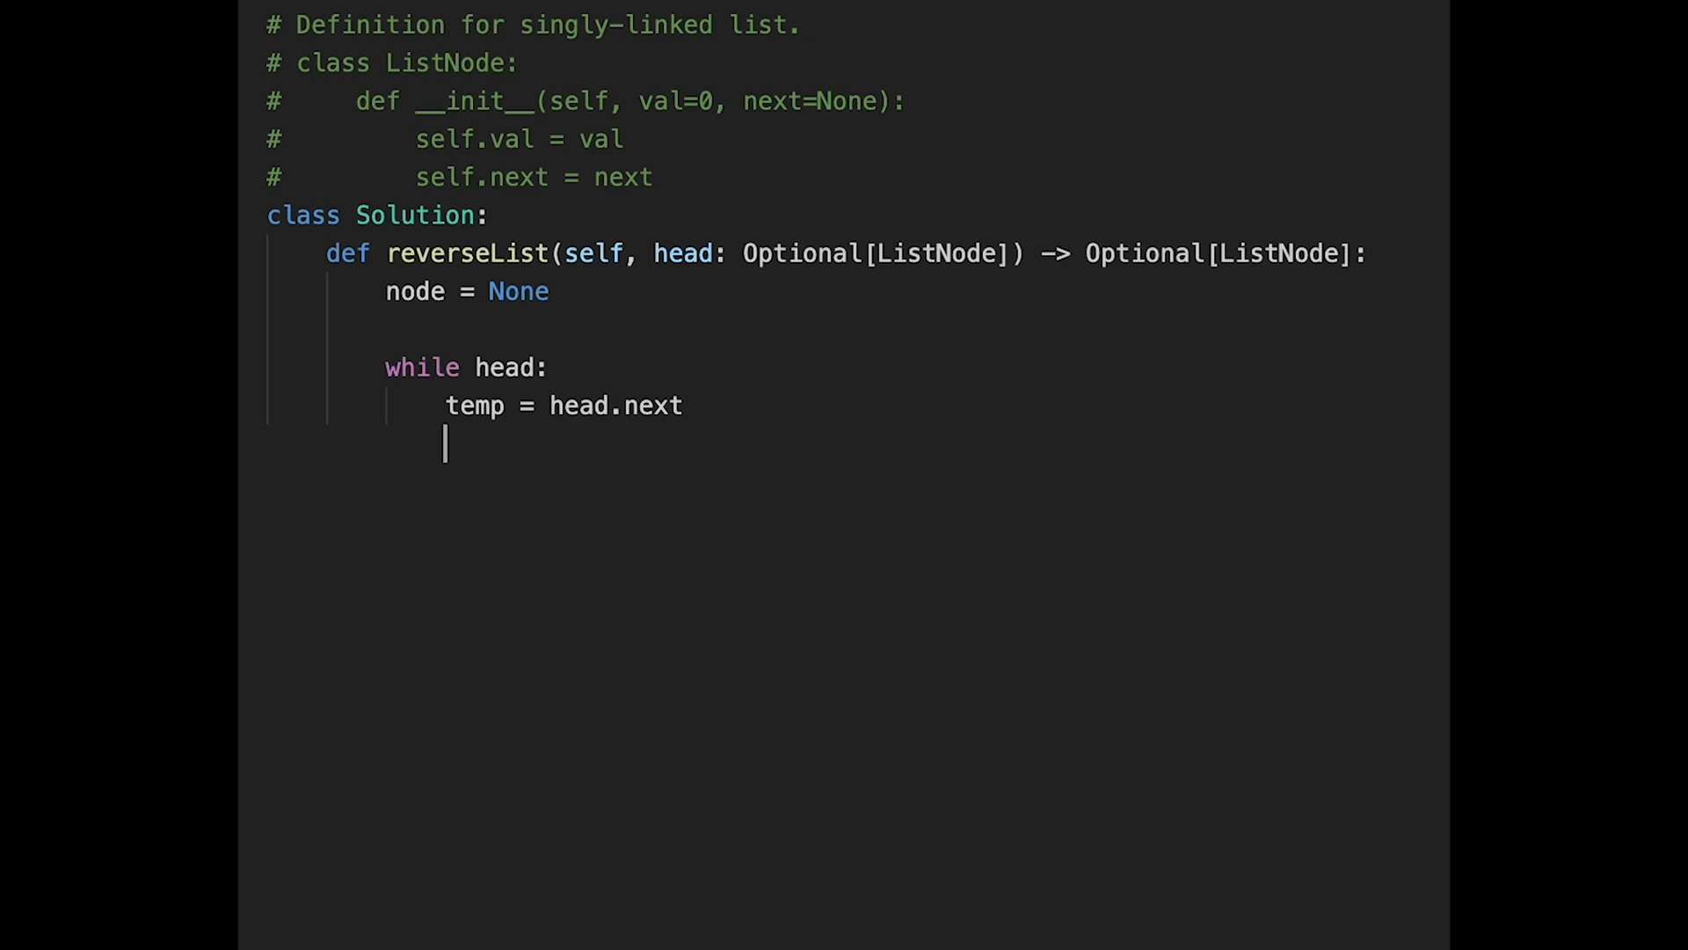
text(head.next = nod)
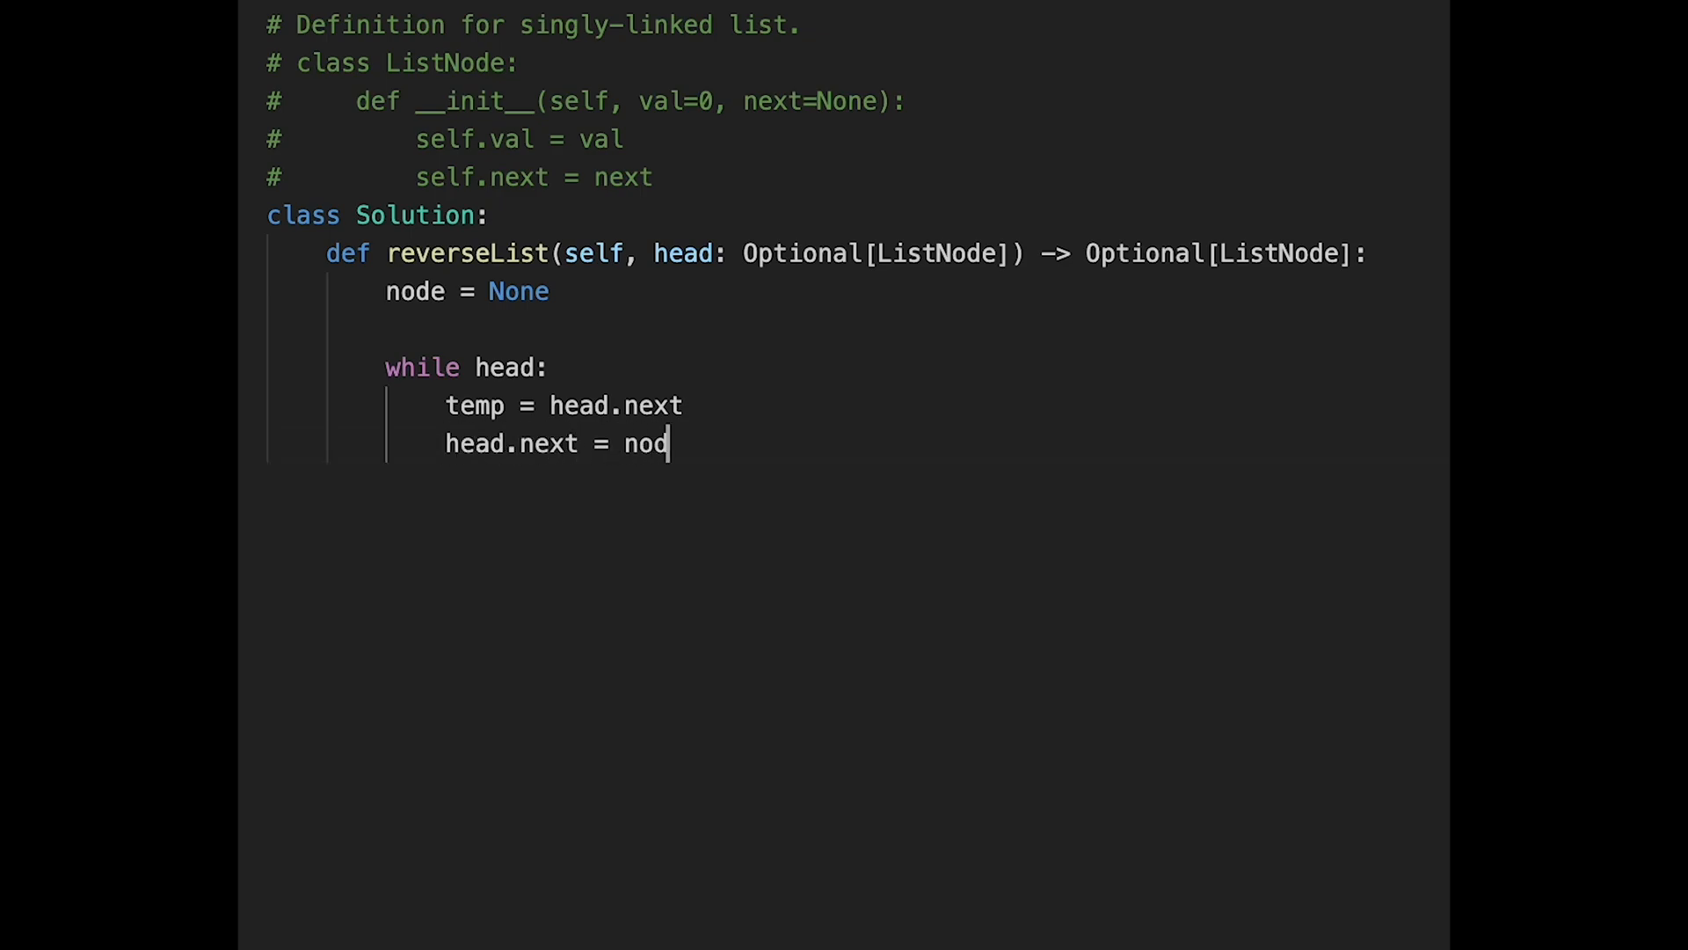
text(e)
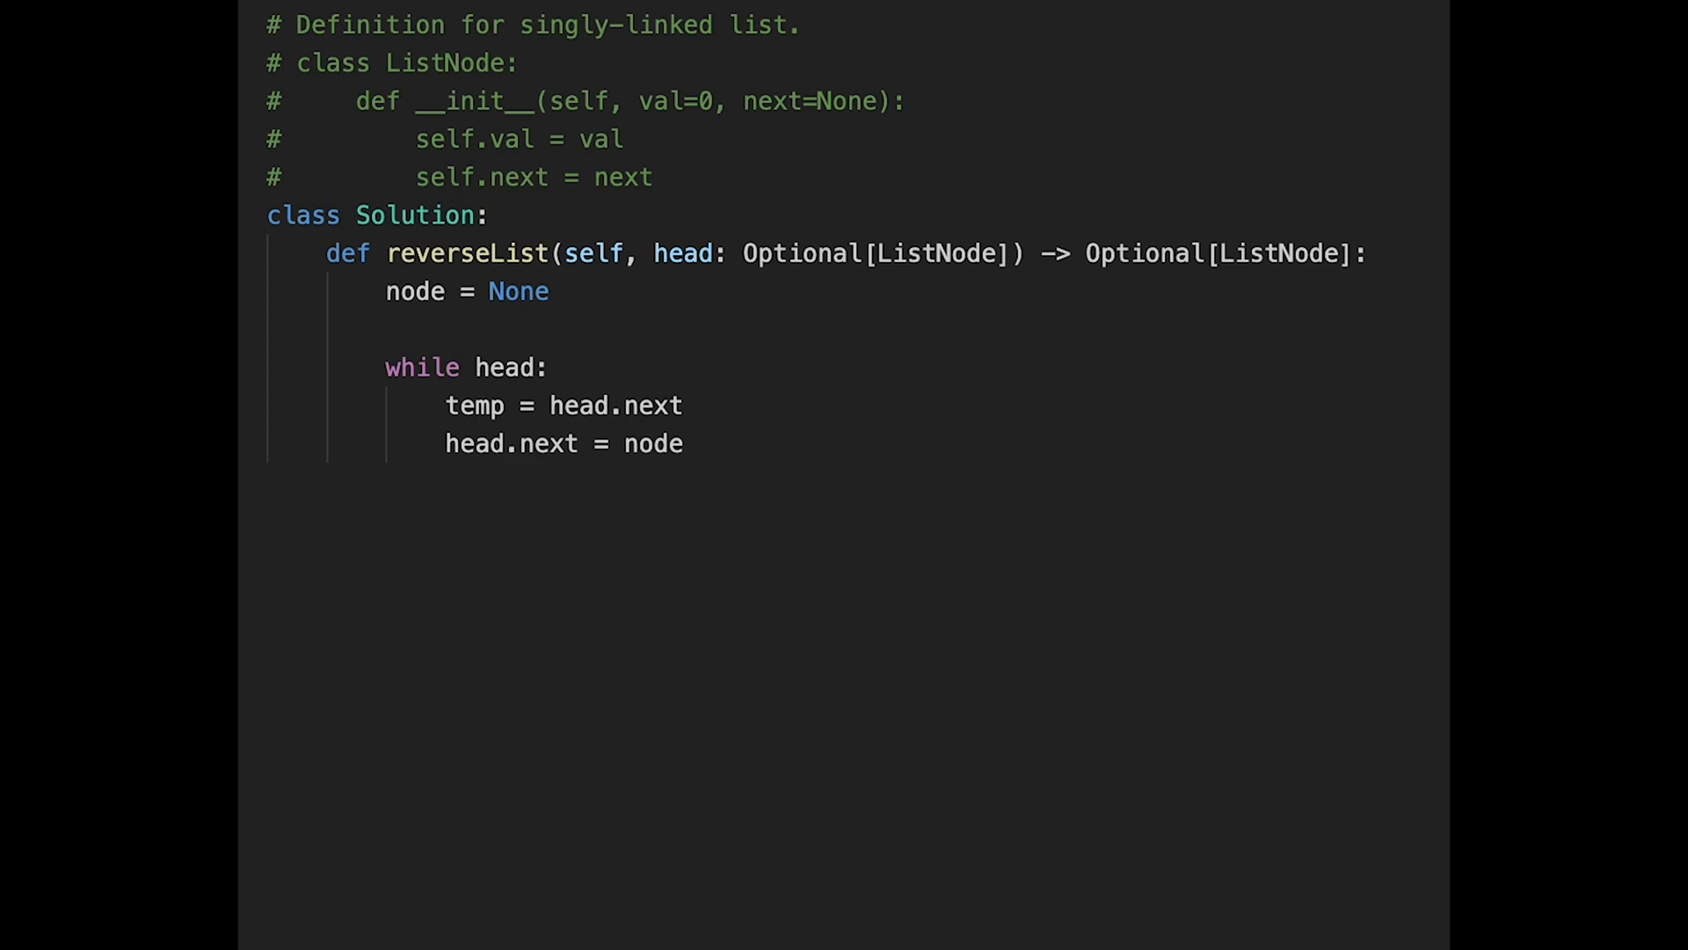
text(node =)
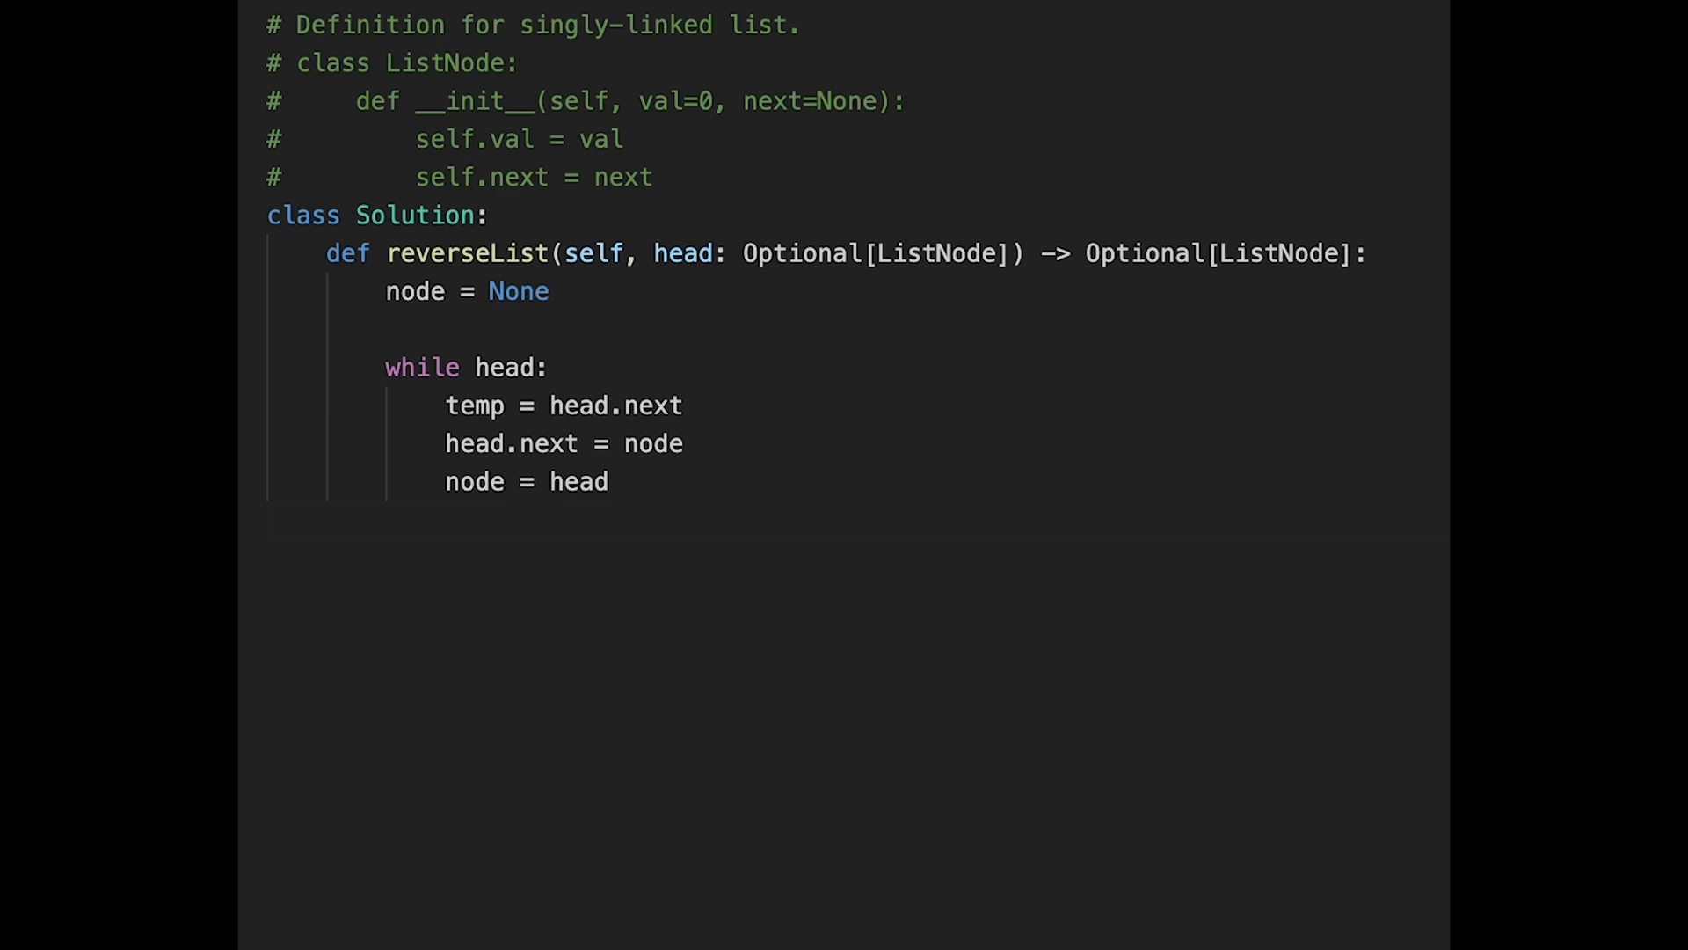
text(head)
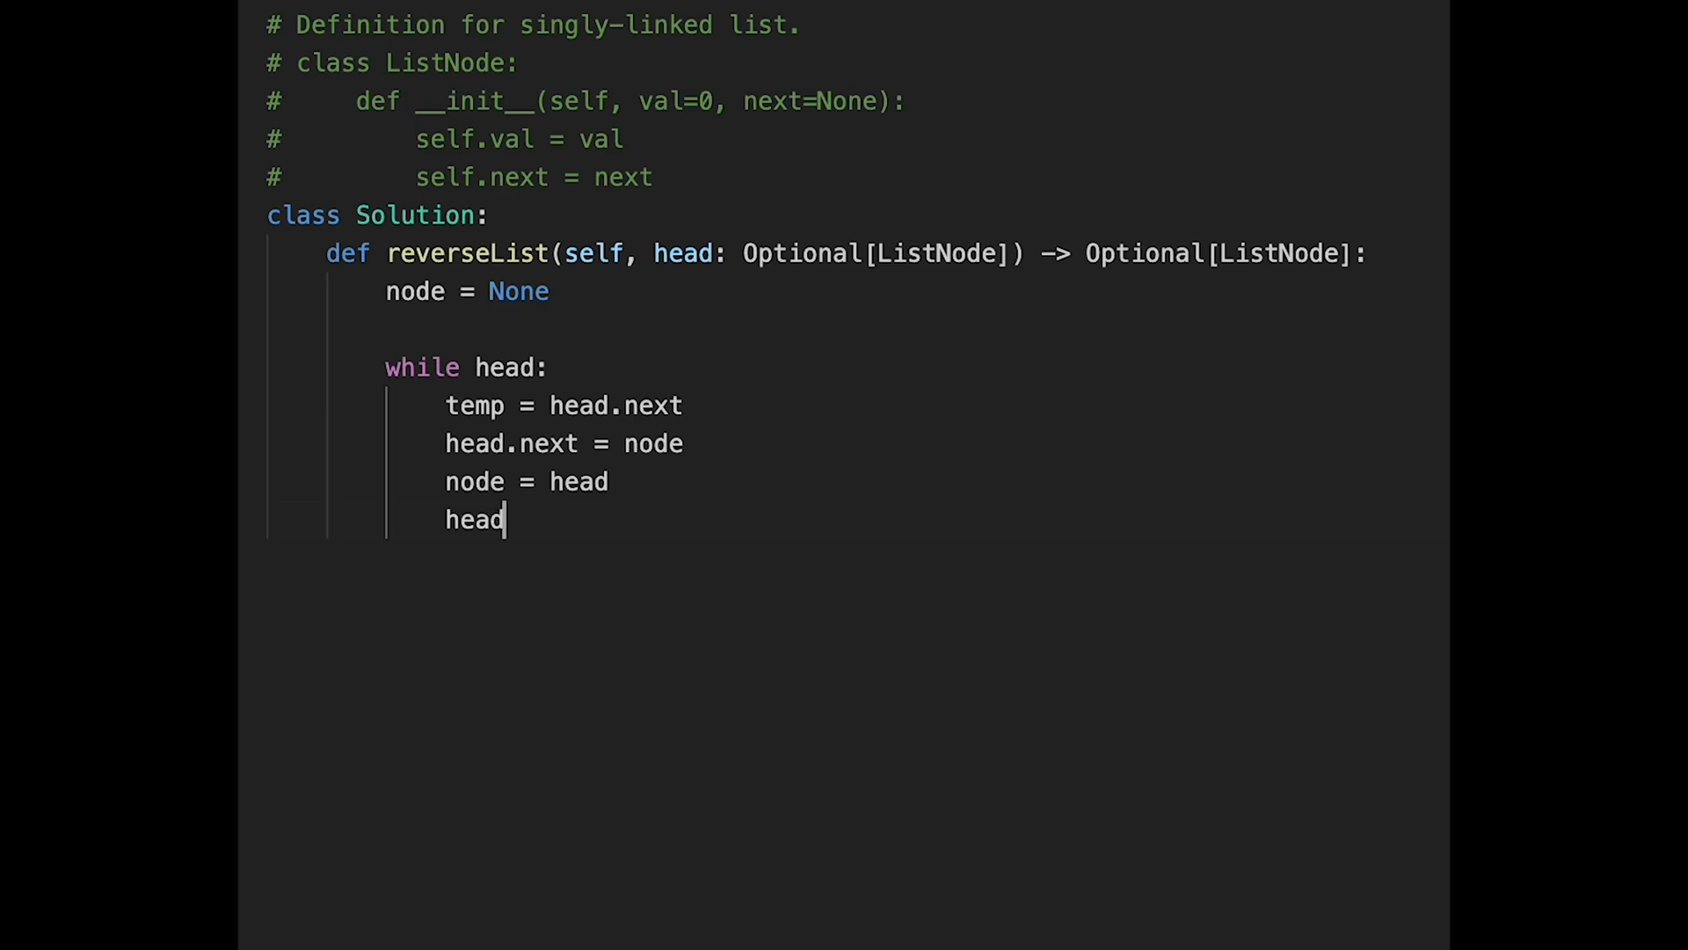
text(= temp)
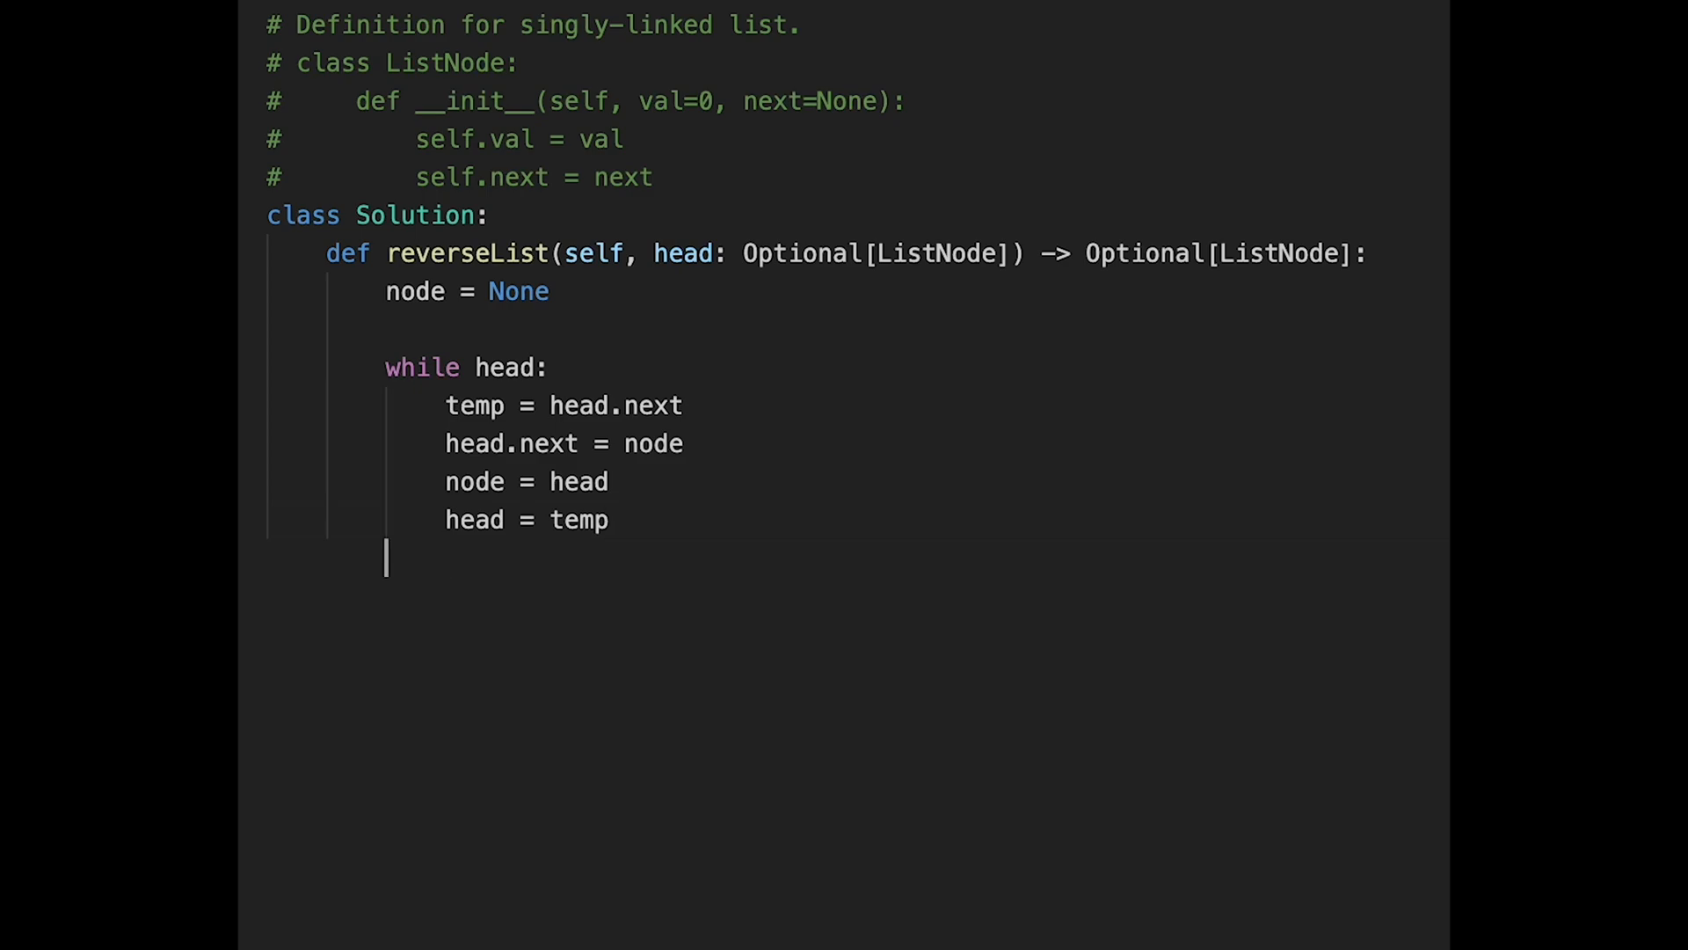
text(return n)
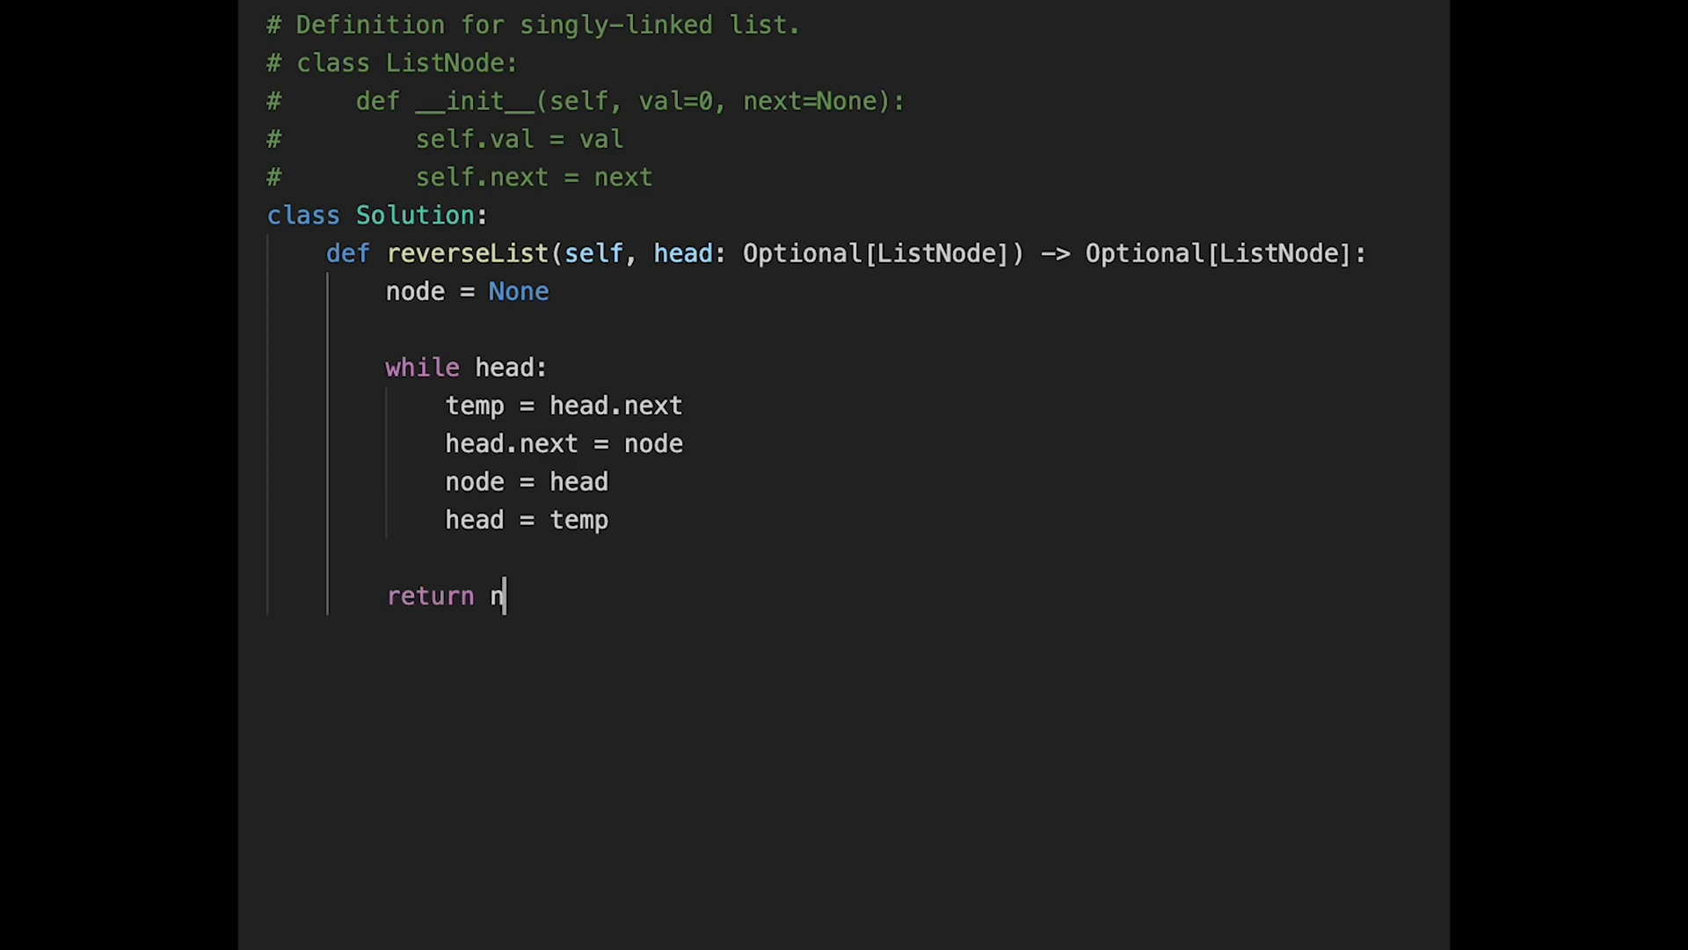
text(ode)
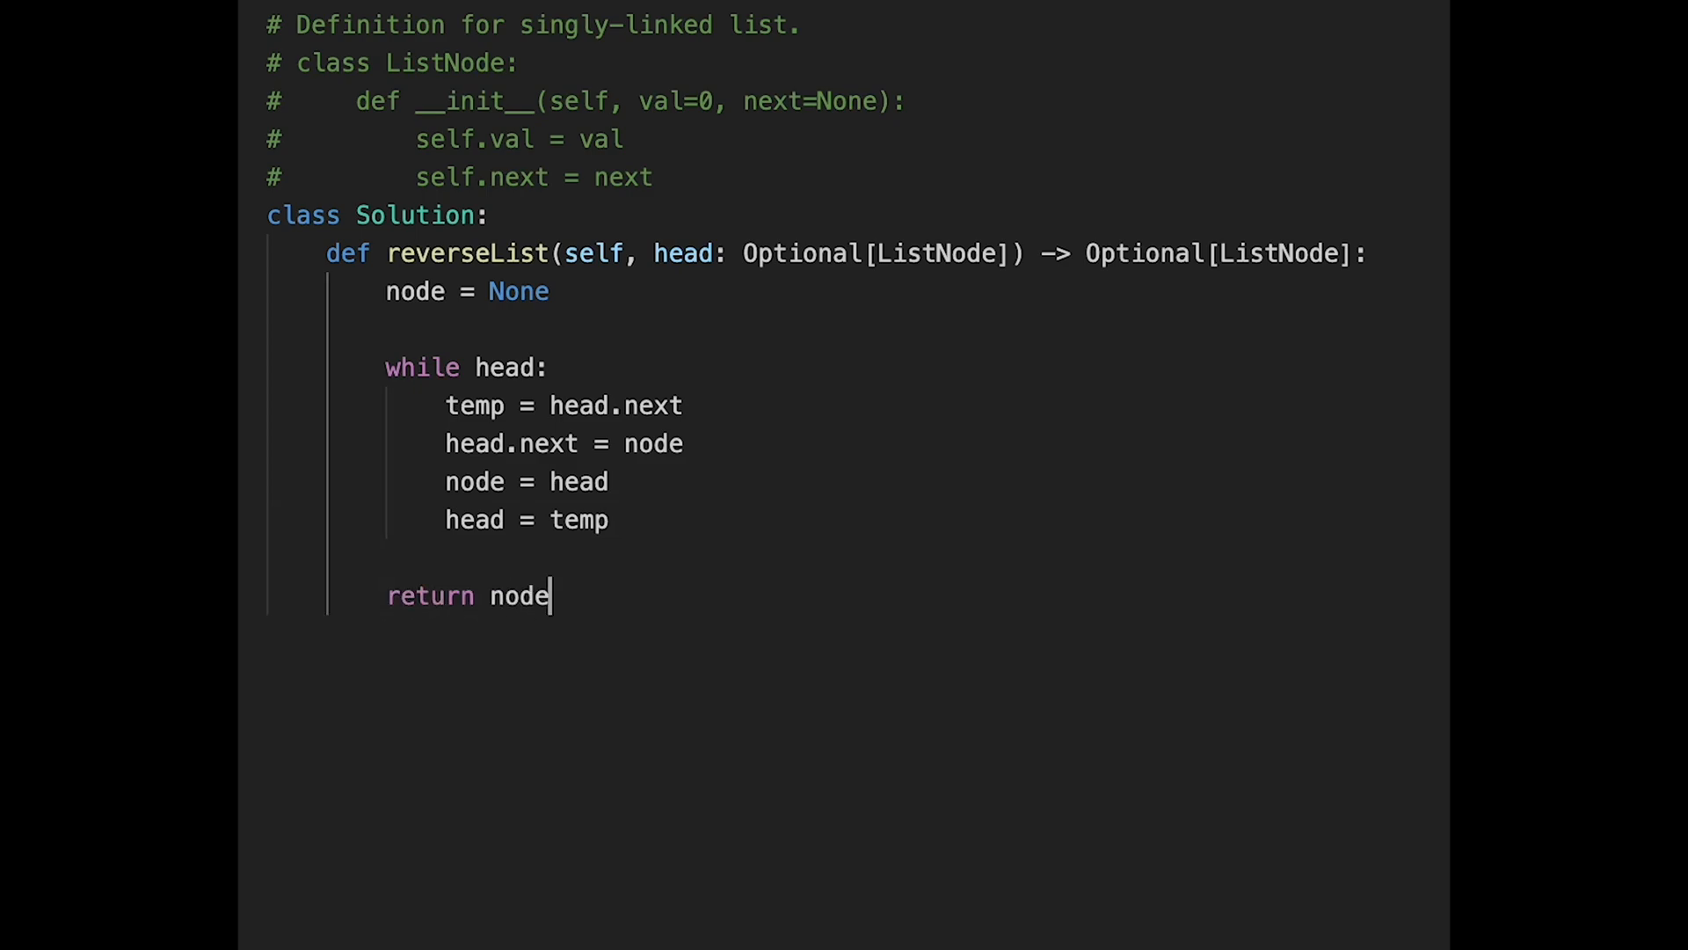